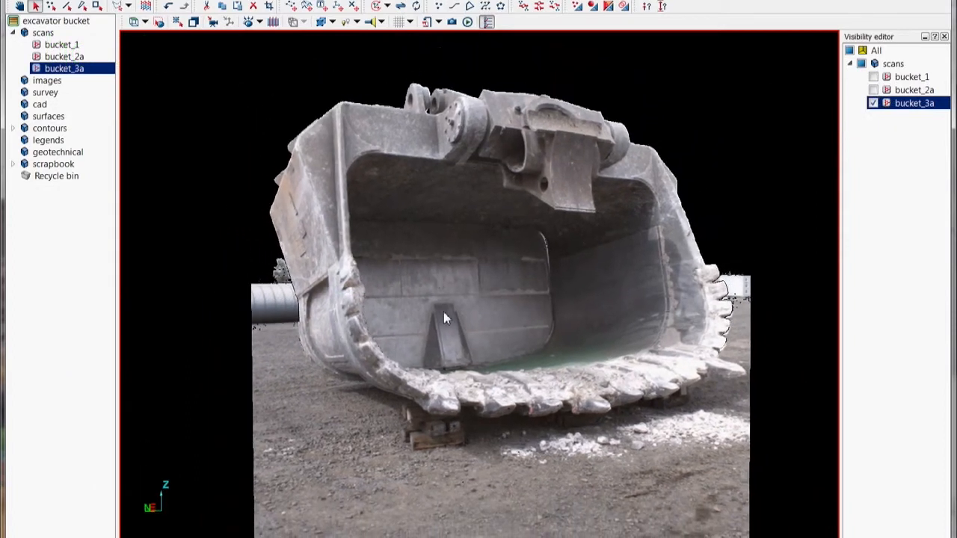
- Orbit to a plan view and rectangle-select the bucket region across all three scans
left_click_drag(445, 318, 433, 298)
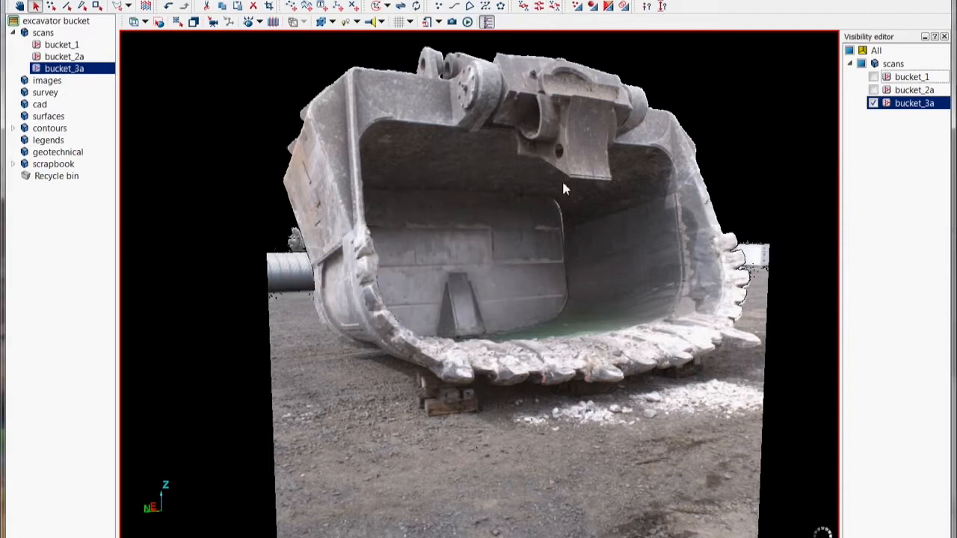
left_click_drag(564, 189, 557, 215)
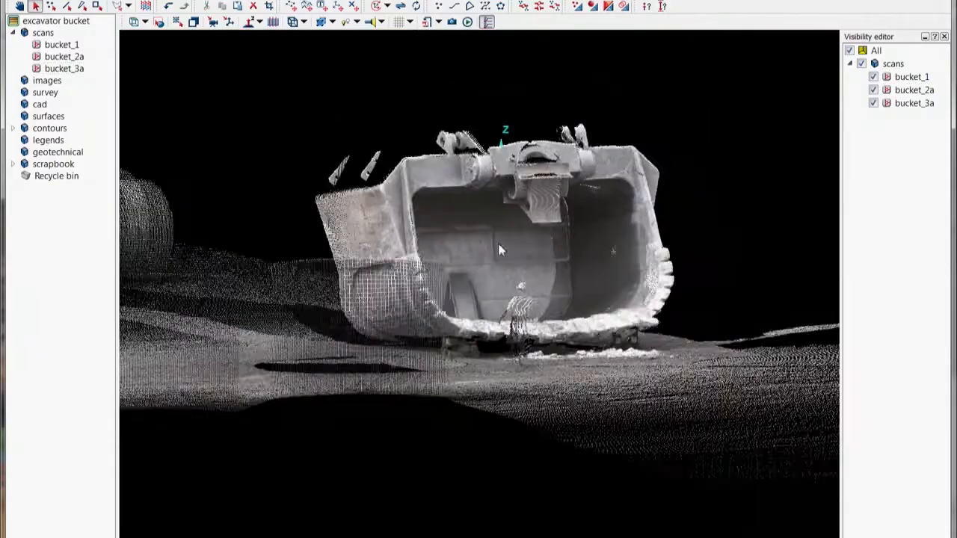
left_click_drag(500, 251, 464, 302)
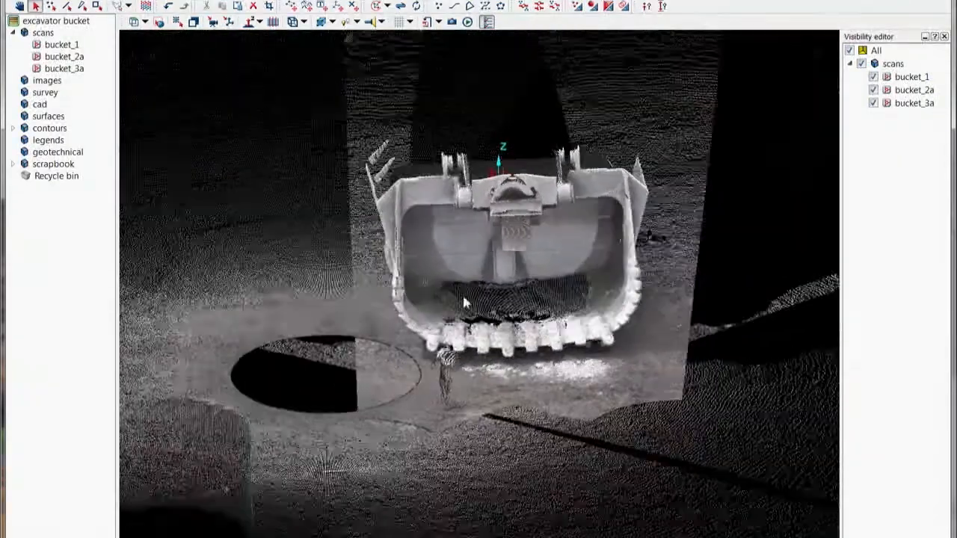
left_click_drag(479, 299, 464, 224)
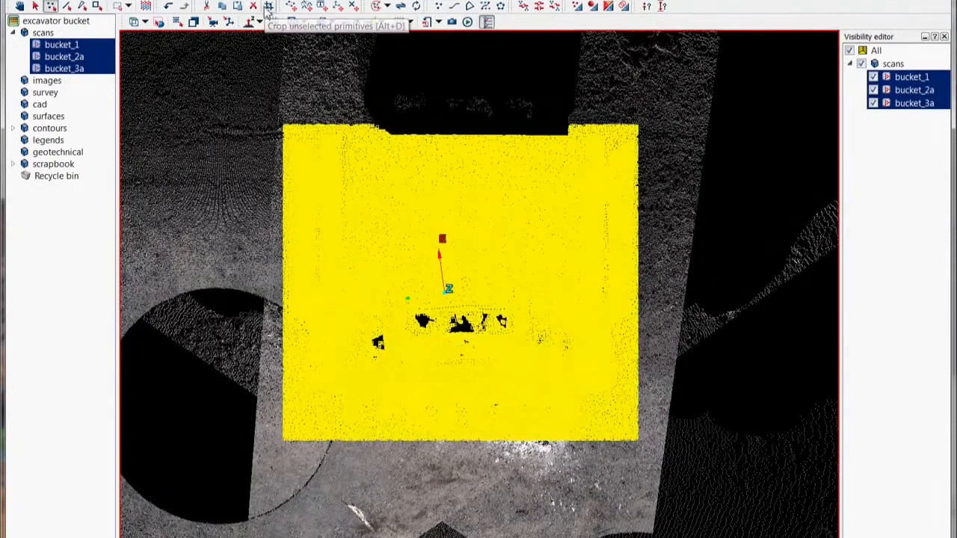
mouse_move(86, 256)
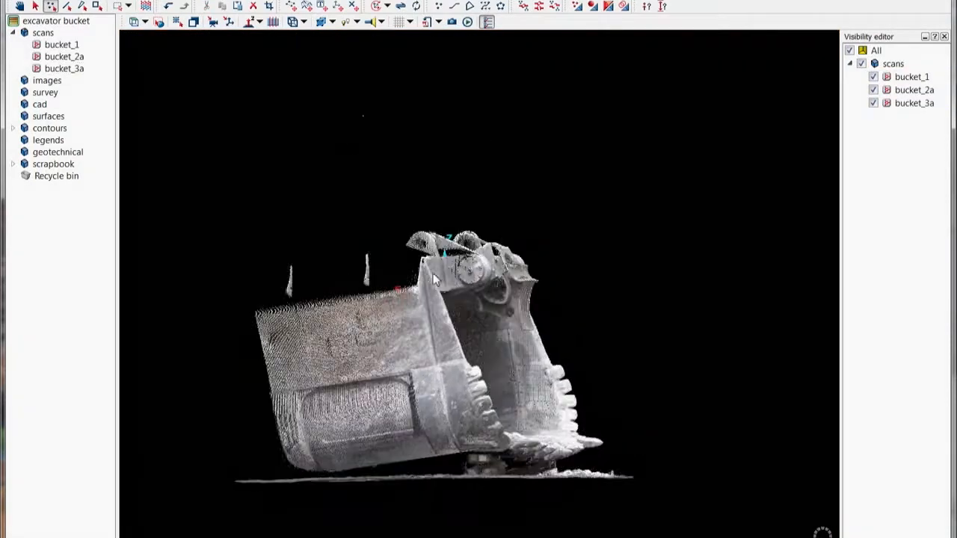
- Orbit the cropped bucket and colour bucket_1, bucket_2a and bucket_3a differently
left_click_drag(434, 279, 445, 364)
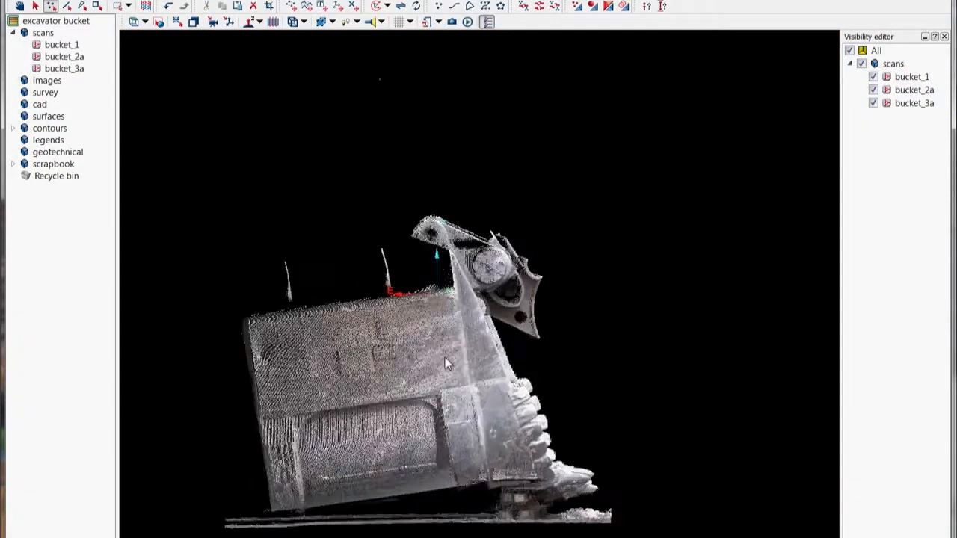
left_click_drag(448, 362, 482, 291)
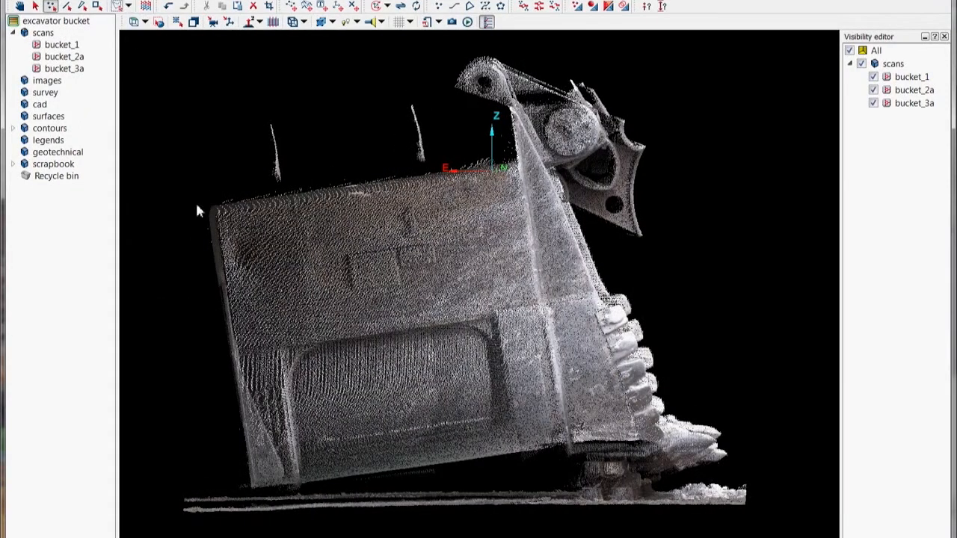
left_click(43, 33)
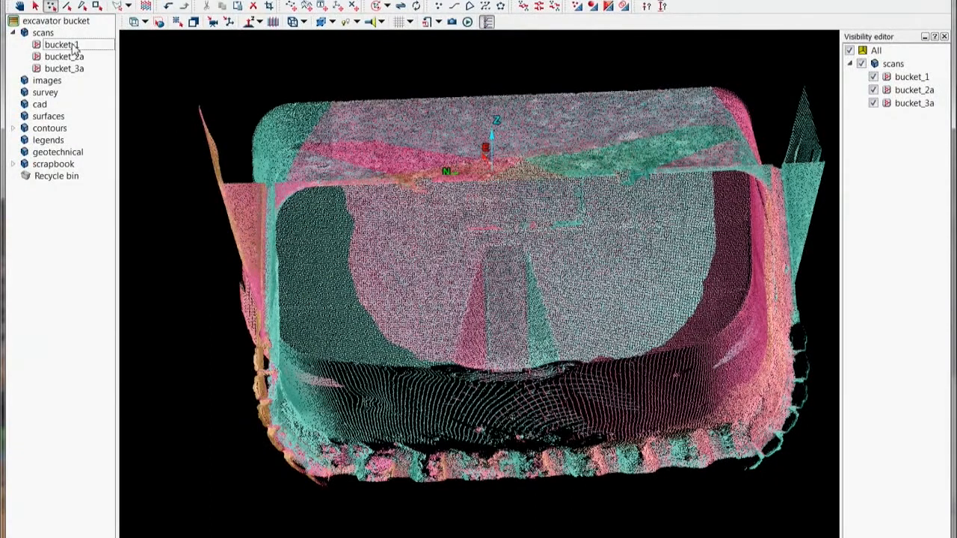
- Delete stray left-edge points from bucket_1 and bucket_3a, then select bucket_2a
left_click(64, 68)
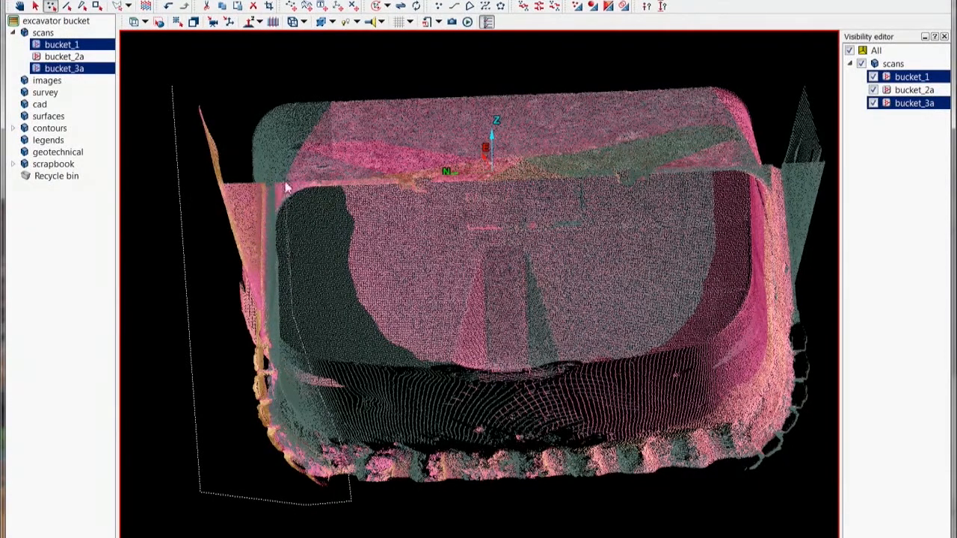
left_click(271, 21)
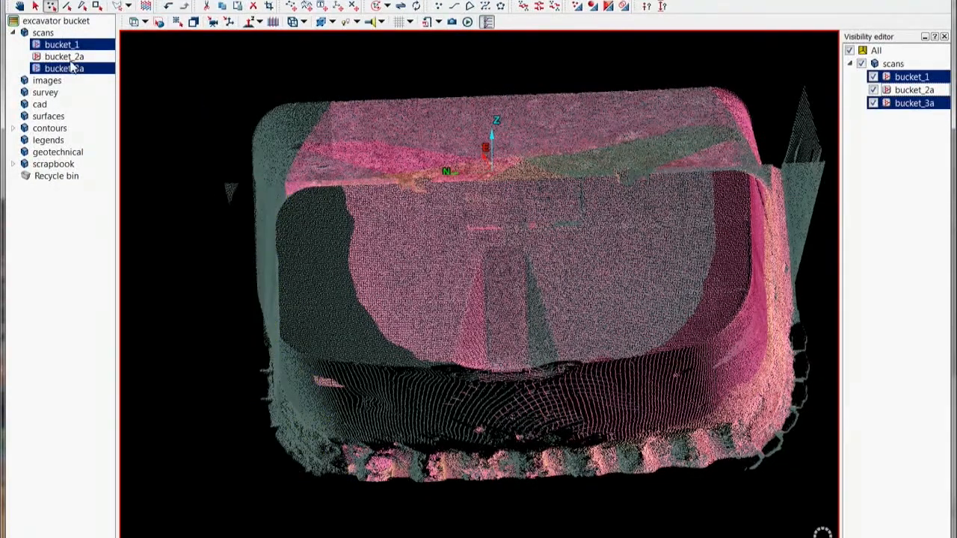
left_click(65, 56)
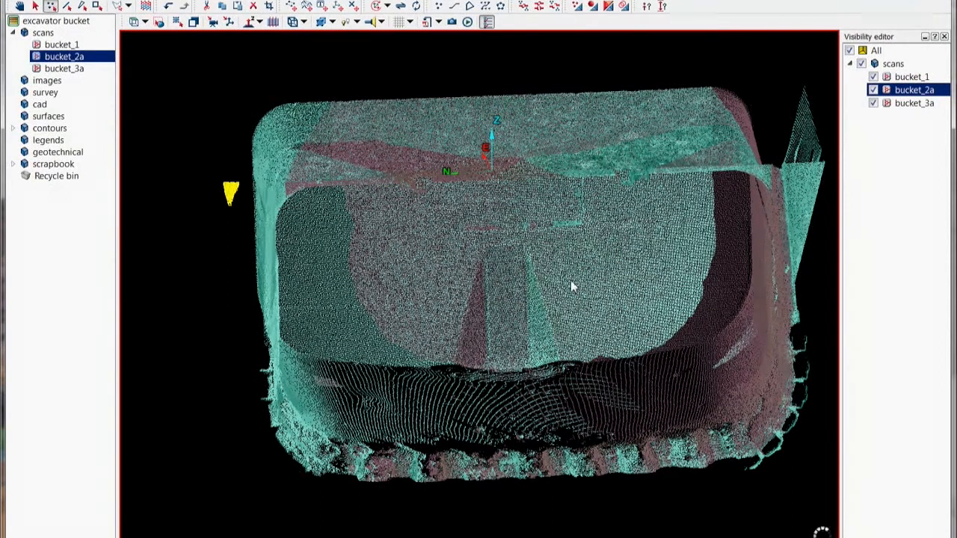
mouse_move(568, 284)
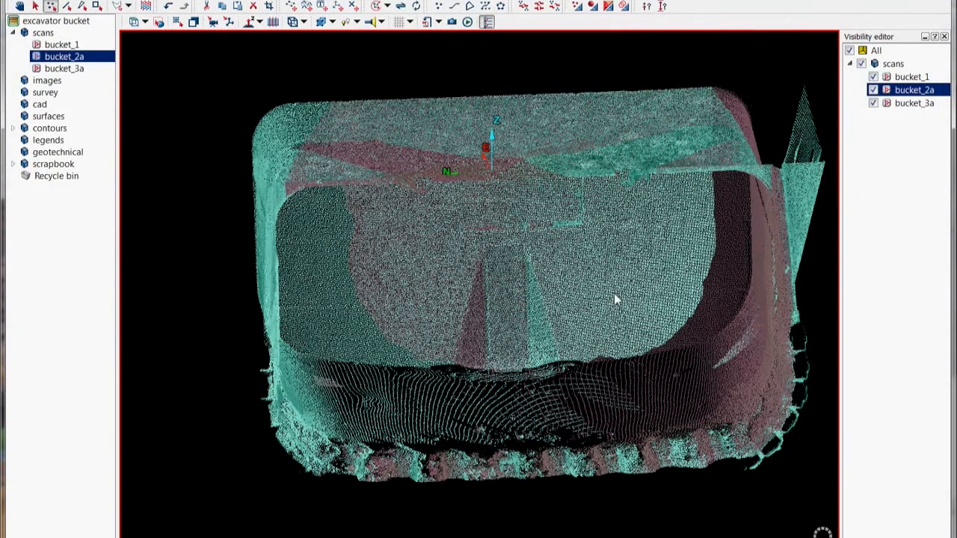
- Clear bucket_2a's leftover fragment, orbiting around the teeth to an angled overall view
left_click_drag(613, 299, 590, 146)
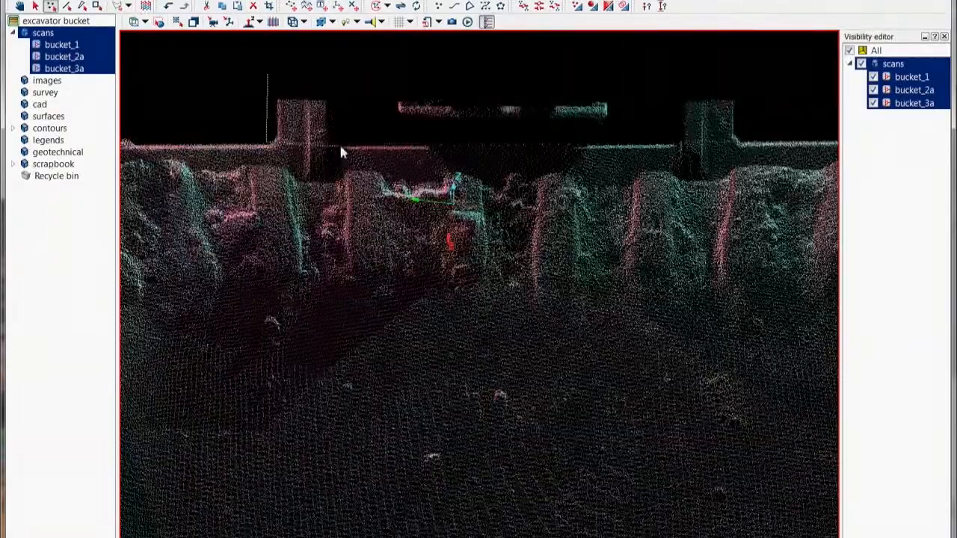
left_click_drag(343, 149, 430, 322)
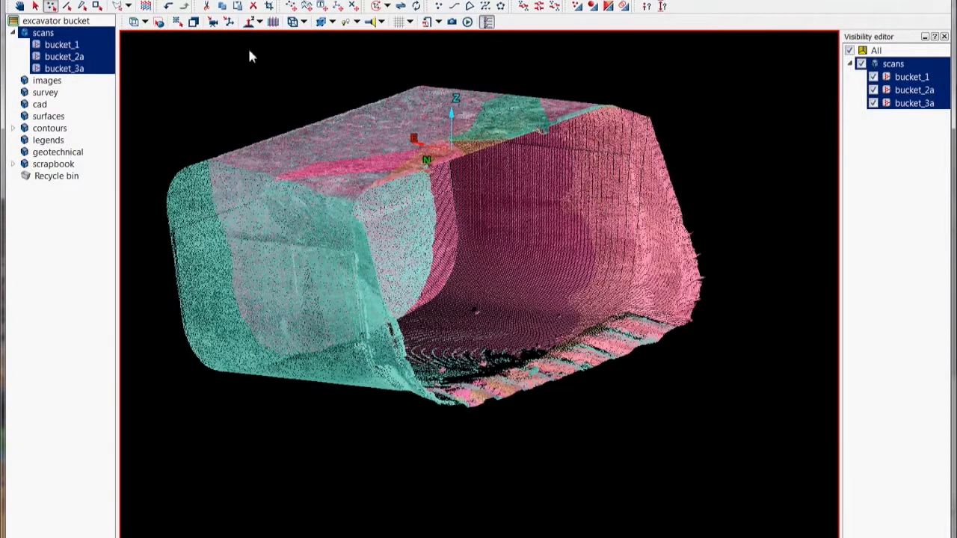
- Apply a 0.030 m Minimum separation filter to all three bucket scans
left_click(226, 21)
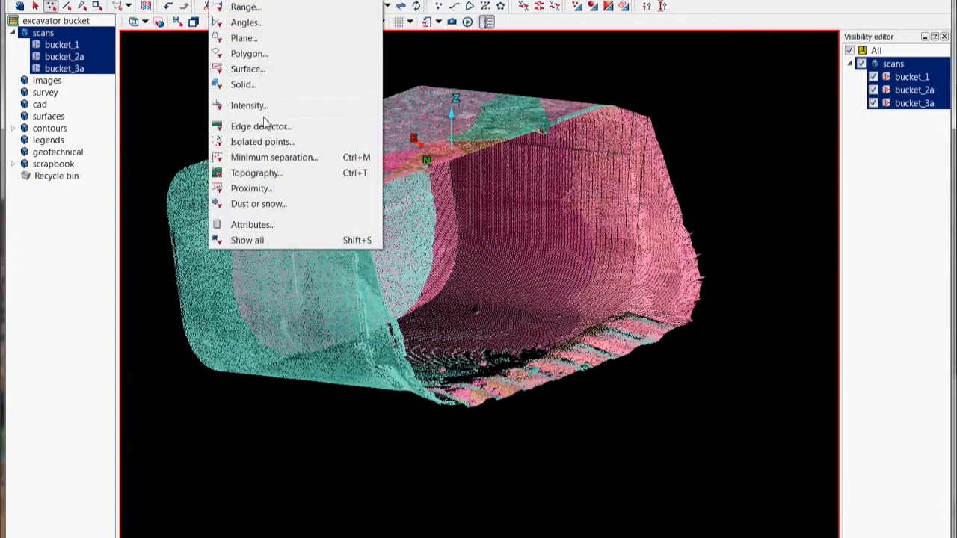
left_click(274, 157)
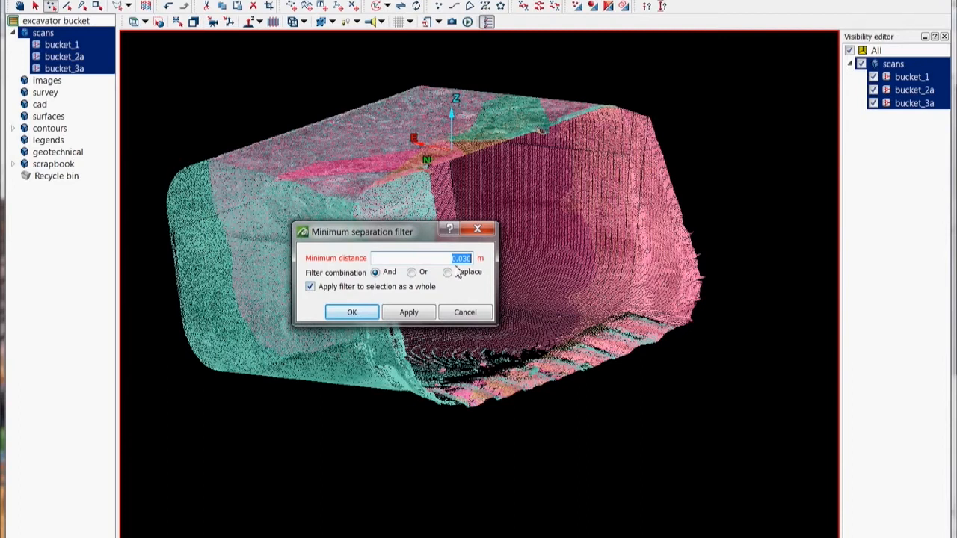
left_click(480, 258)
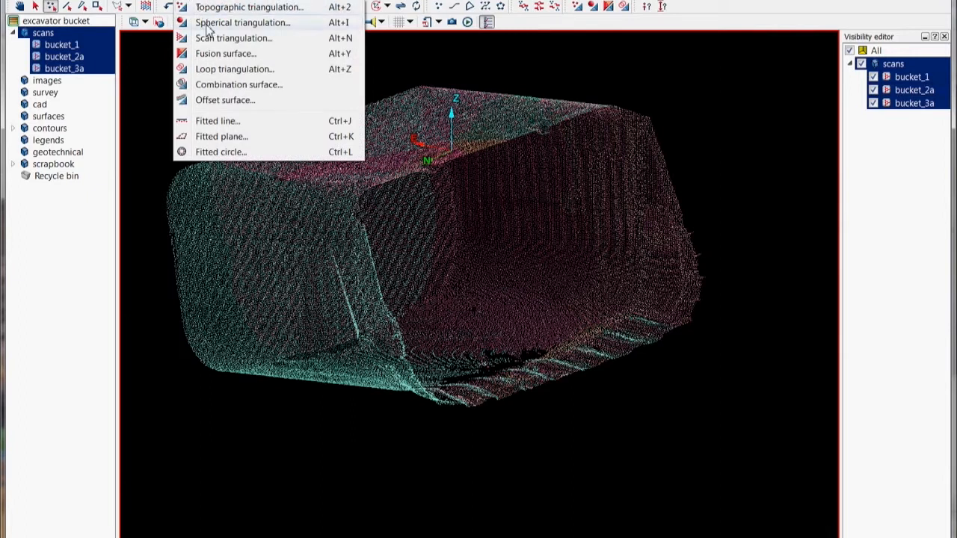
- Triangulate the scans as a closed spherical solid with its origin at the selection centre
left_click(242, 22)
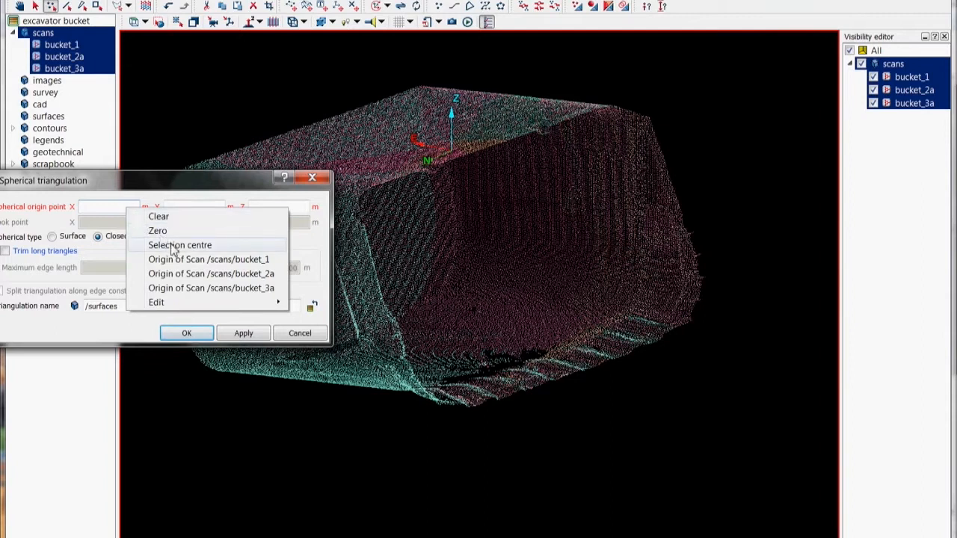
left_click(179, 245)
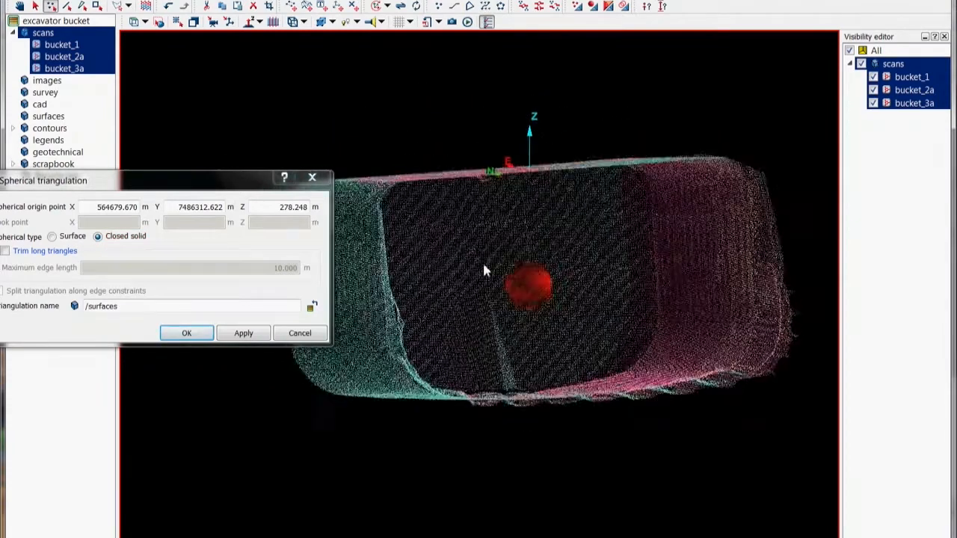
left_click(187, 333)
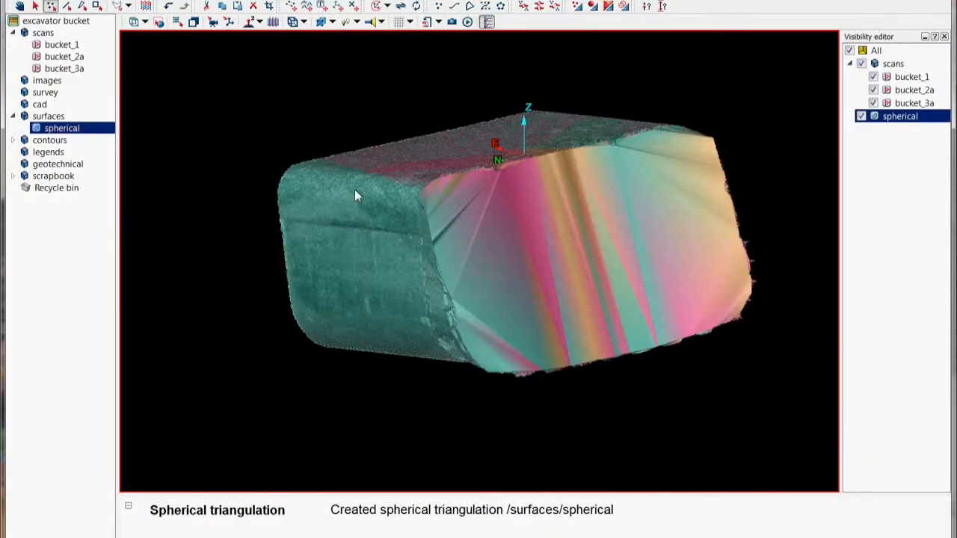
- Despike the spherical surface, removing 7,218 spikes
left_click_drag(355, 194, 424, 270)
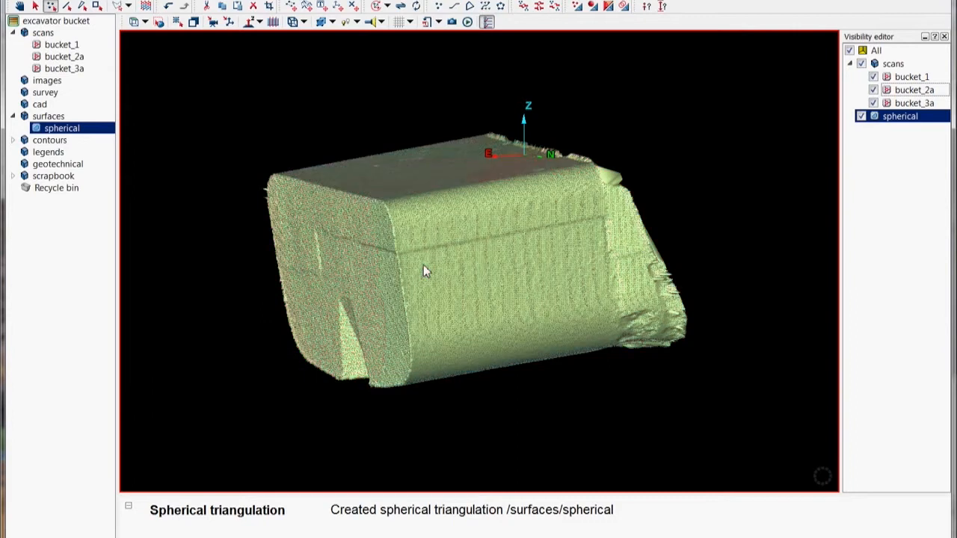
mouse_move(425, 271)
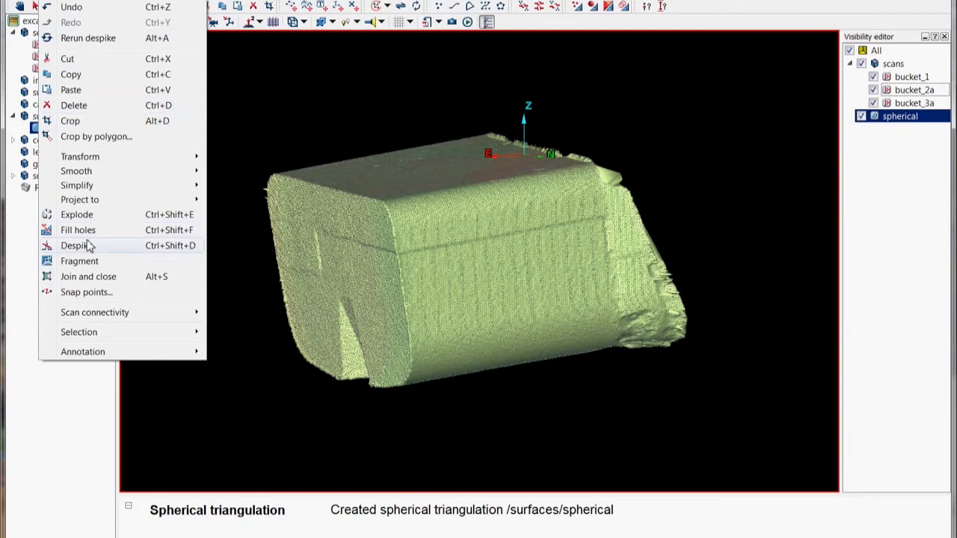
mouse_move(116, 250)
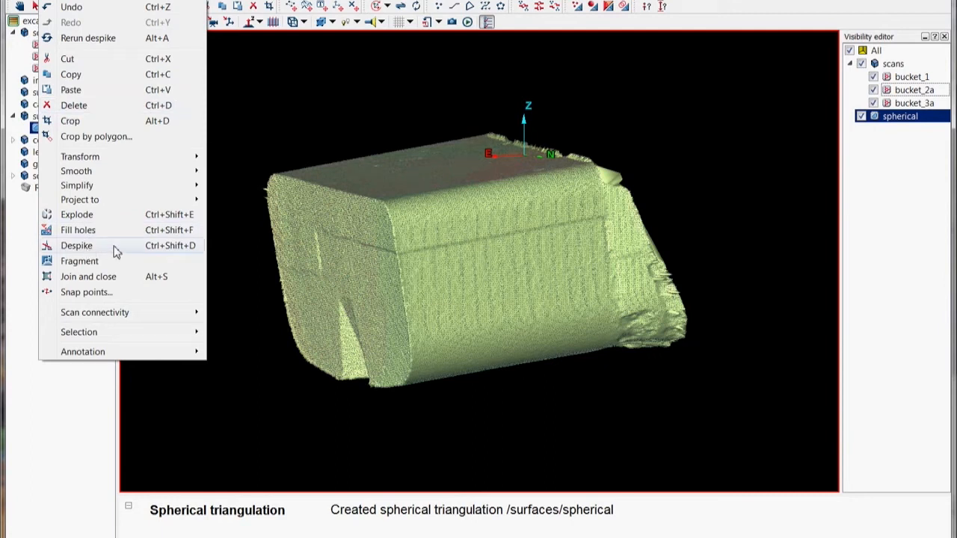
left_click(77, 245)
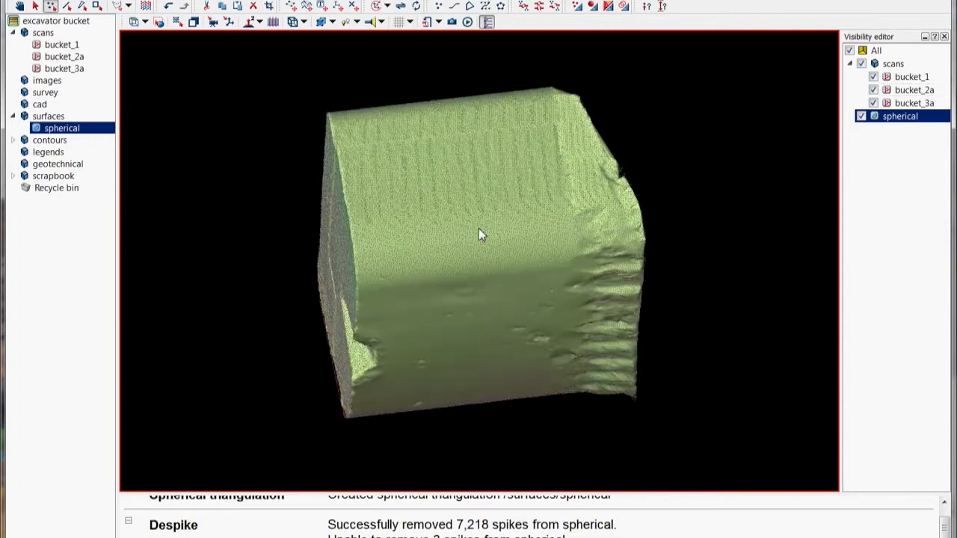
- Query the solid volume of the despiked spherical surface
left_click_drag(479, 234, 609, 270)
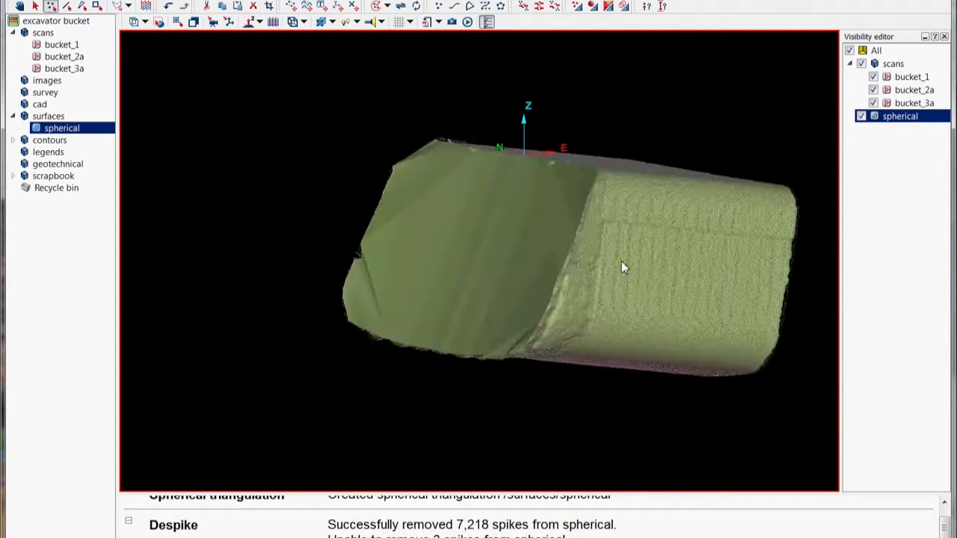
right_click(624, 267)
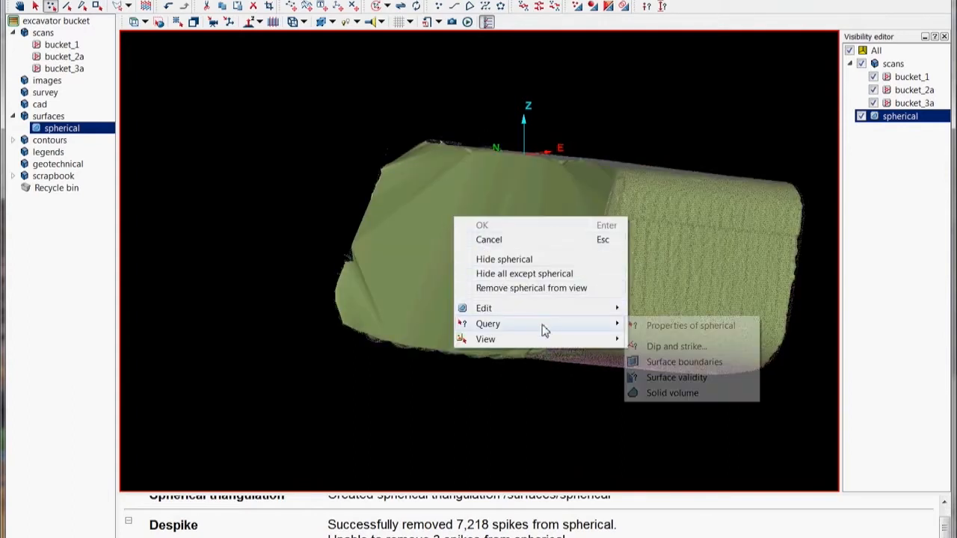
mouse_move(673, 395)
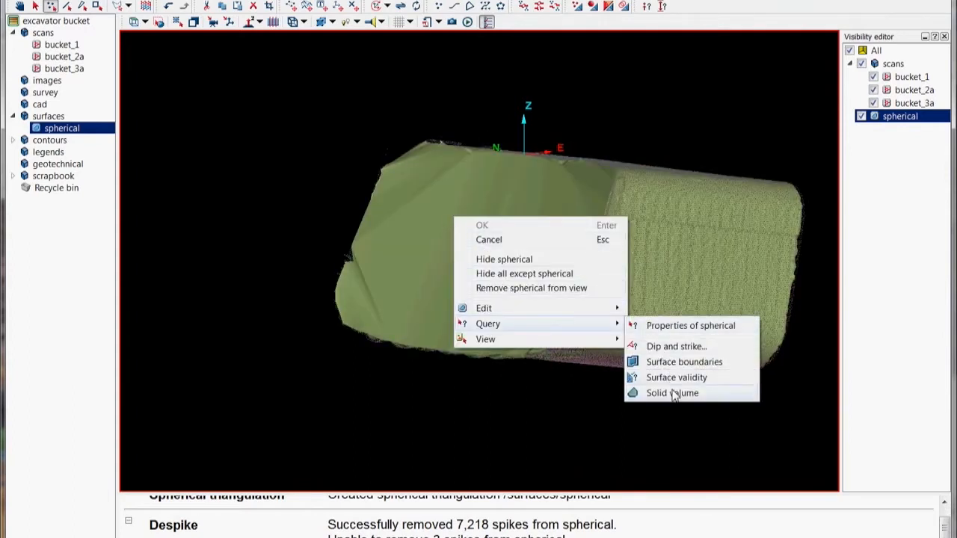
left_click(672, 392)
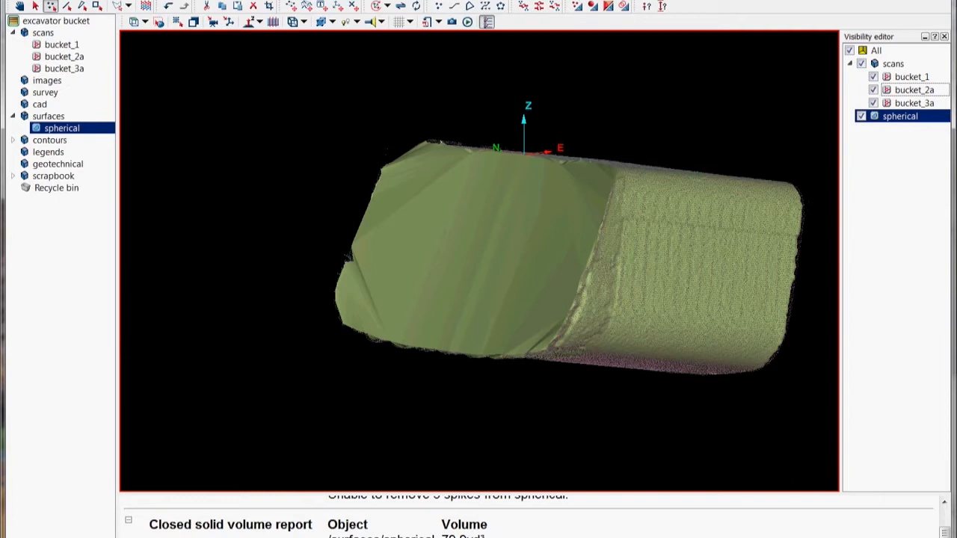
mouse_move(168, 194)
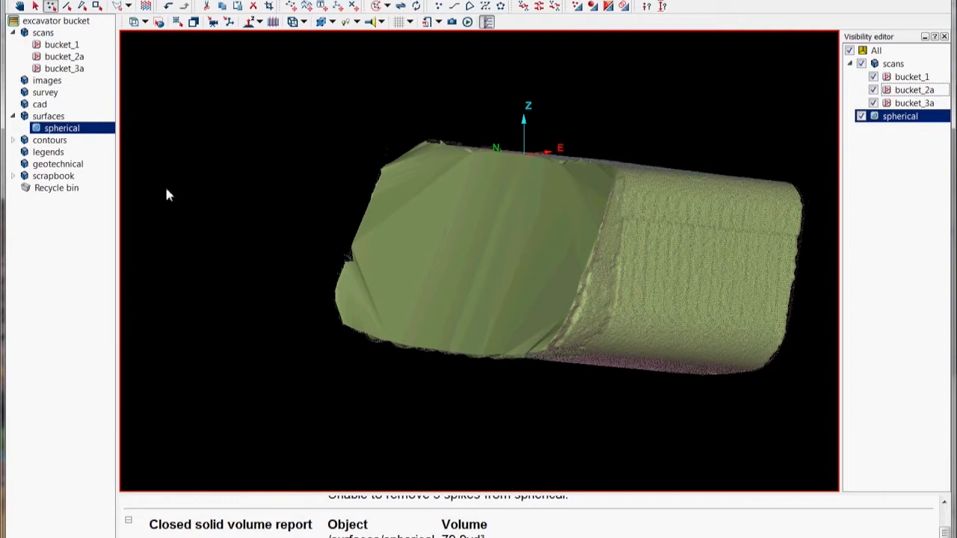
- Proximity-filter the scans at 0.1 m from the spherical surface, replacing existing filters
left_click(43, 32)
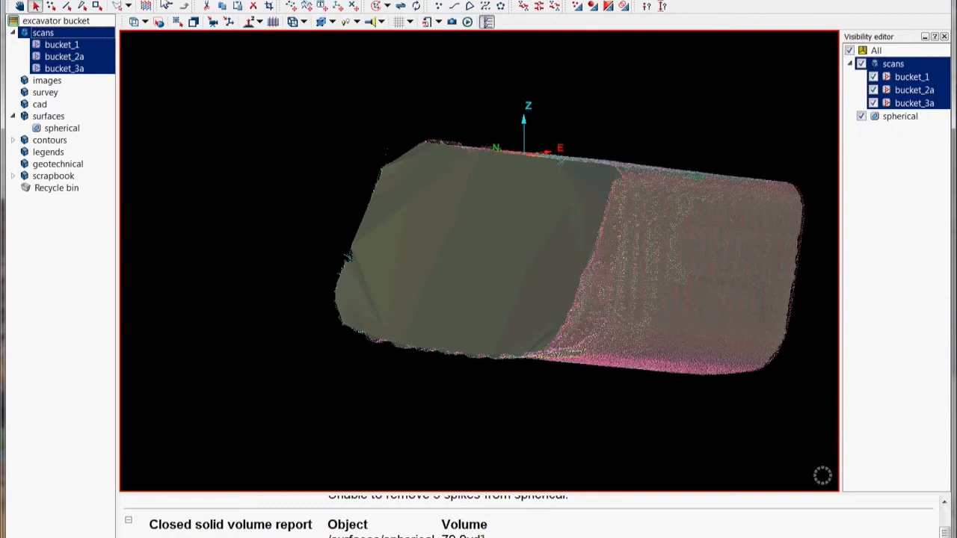
left_click(228, 21)
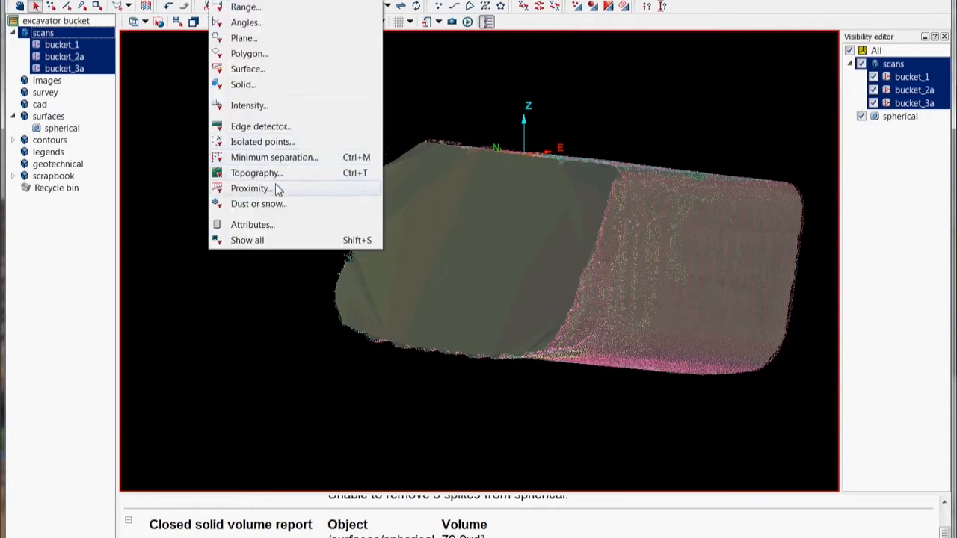
left_click(251, 188)
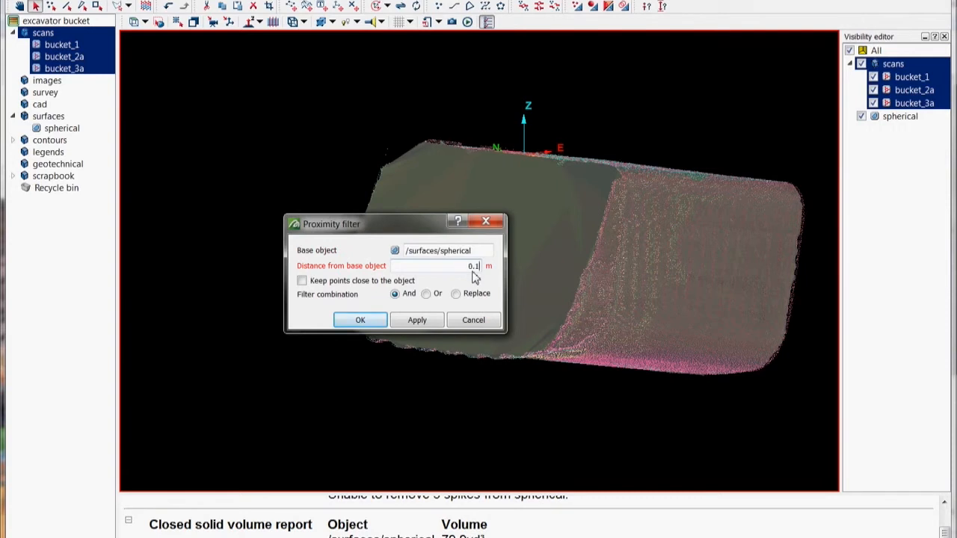
left_click(455, 293)
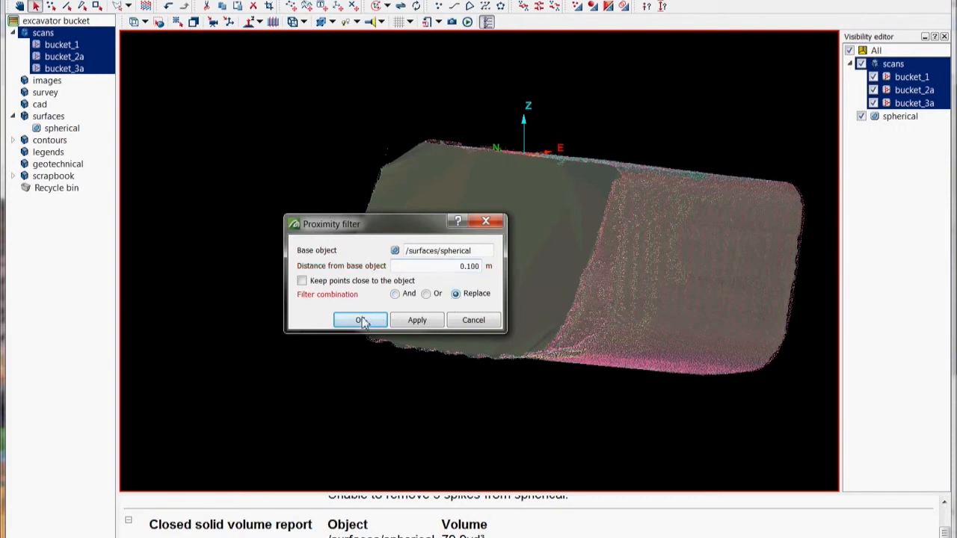
left_click(360, 320)
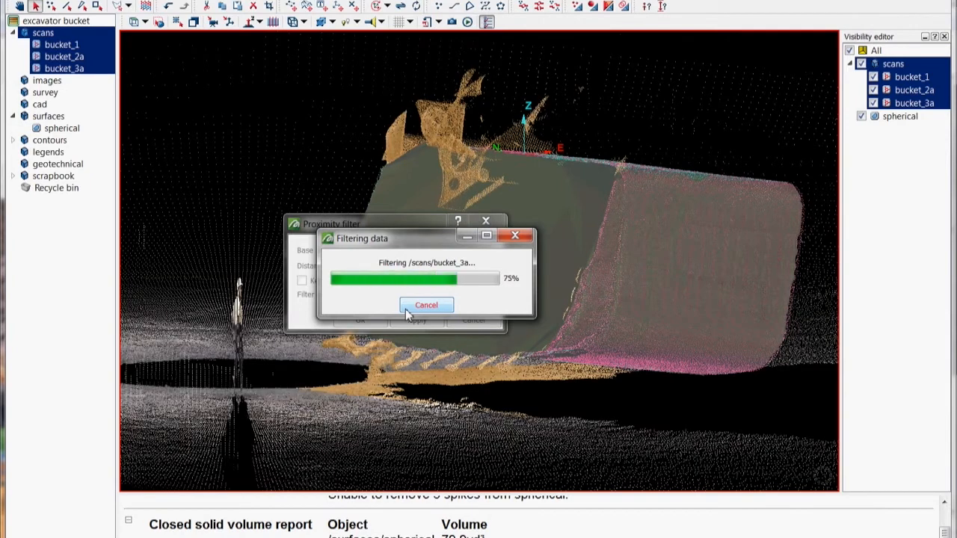
mouse_move(376, 211)
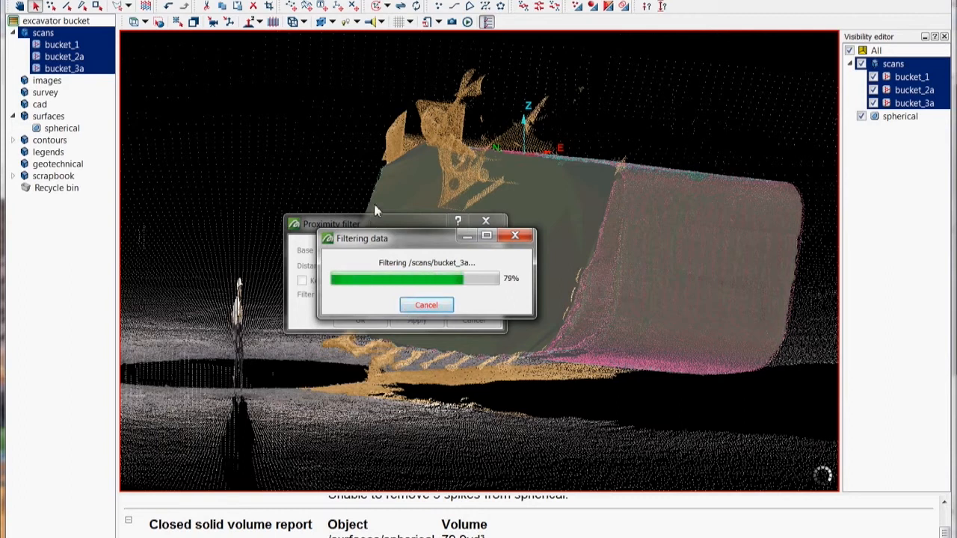